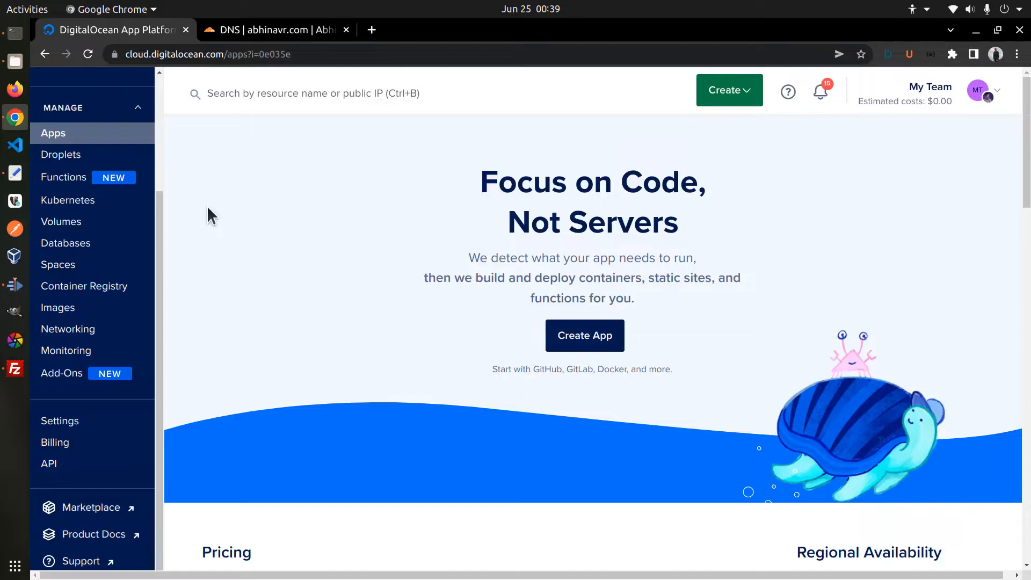
mouse_move(219, 214)
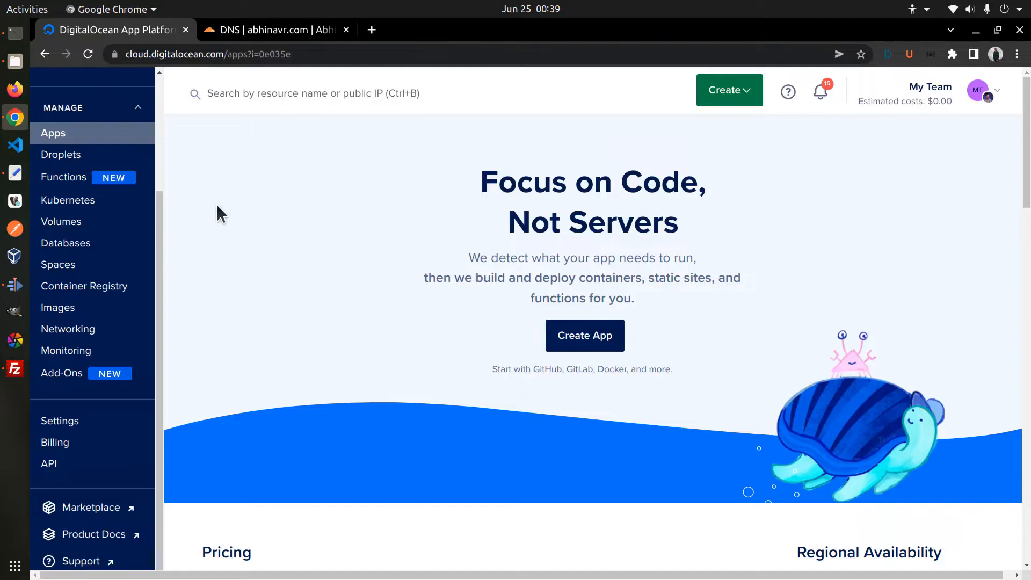
Scroll the DigitalOcean control panel toward the Marketplace entry in the sidebar.
scroll(down, 3)
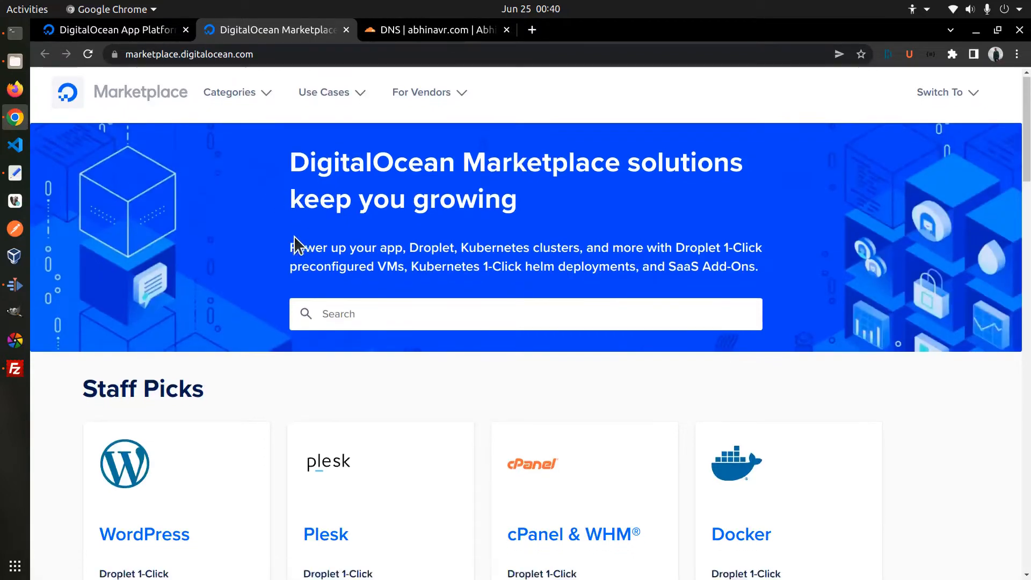
Review the WordPress 1-Click app's included software, then start creating a WordPress droplet from it.
scroll(down, 3)
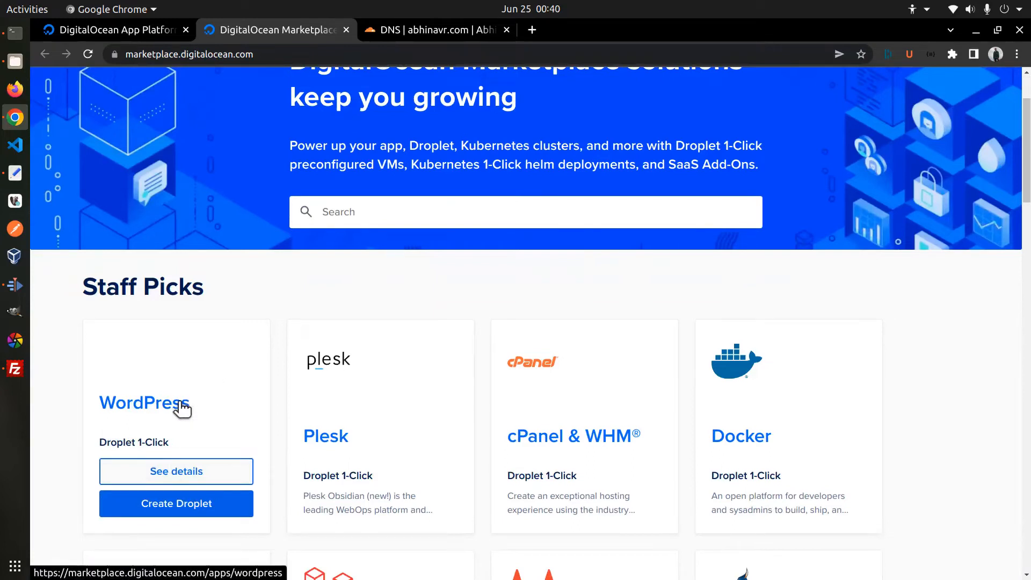
click(144, 402)
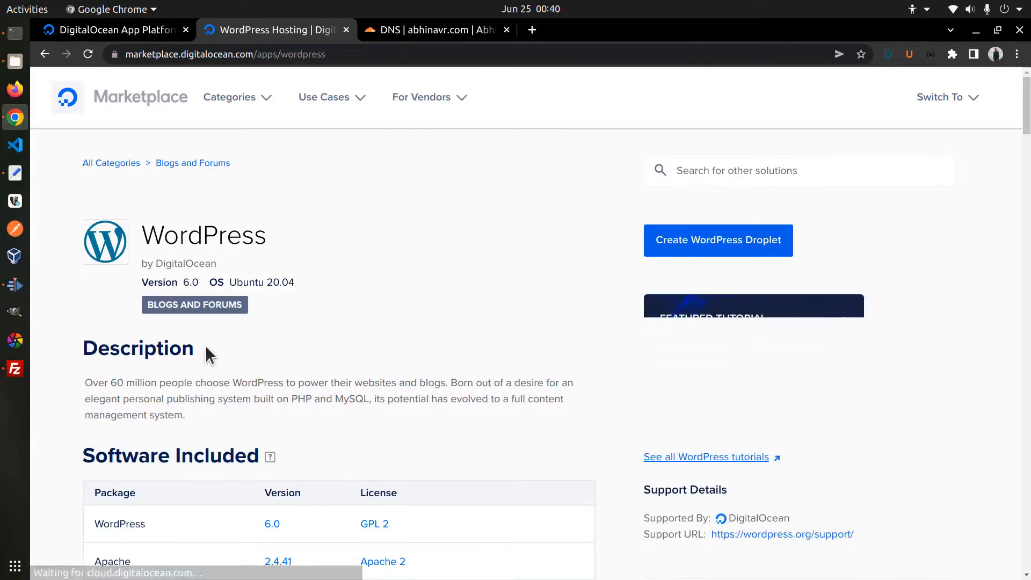
scroll(down, 3)
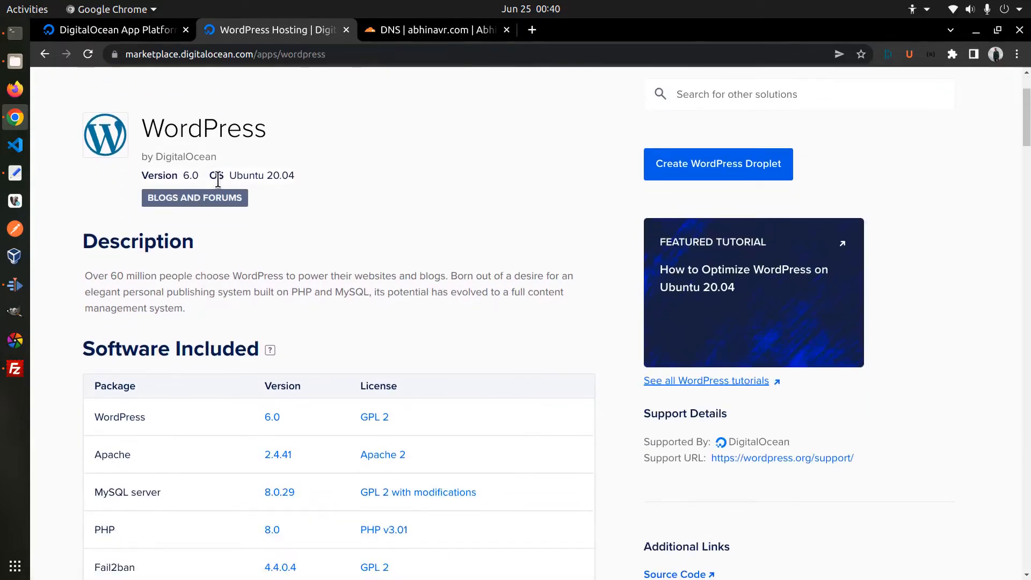
scroll(down, 3)
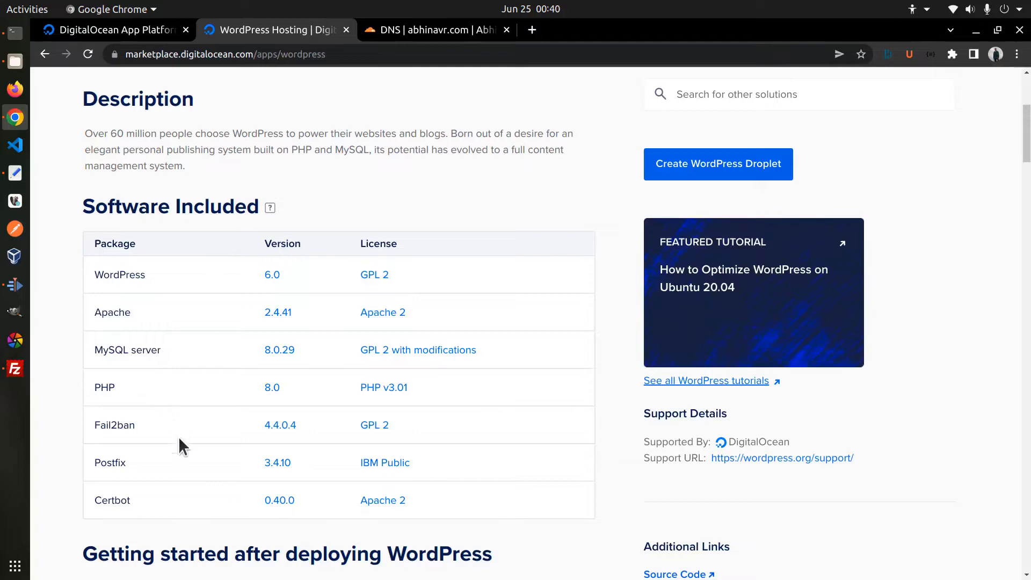
mouse_move(143, 514)
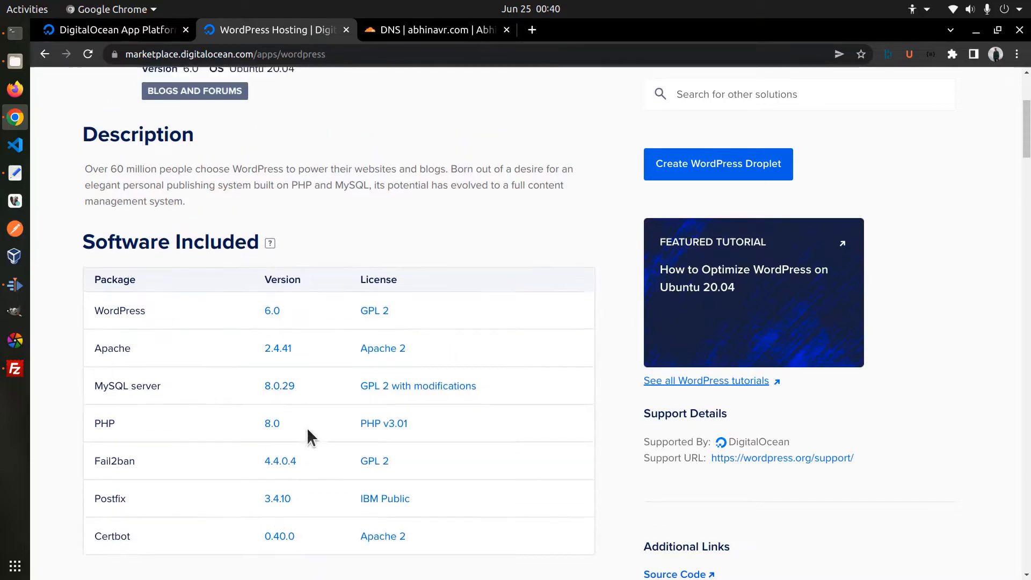
click(718, 163)
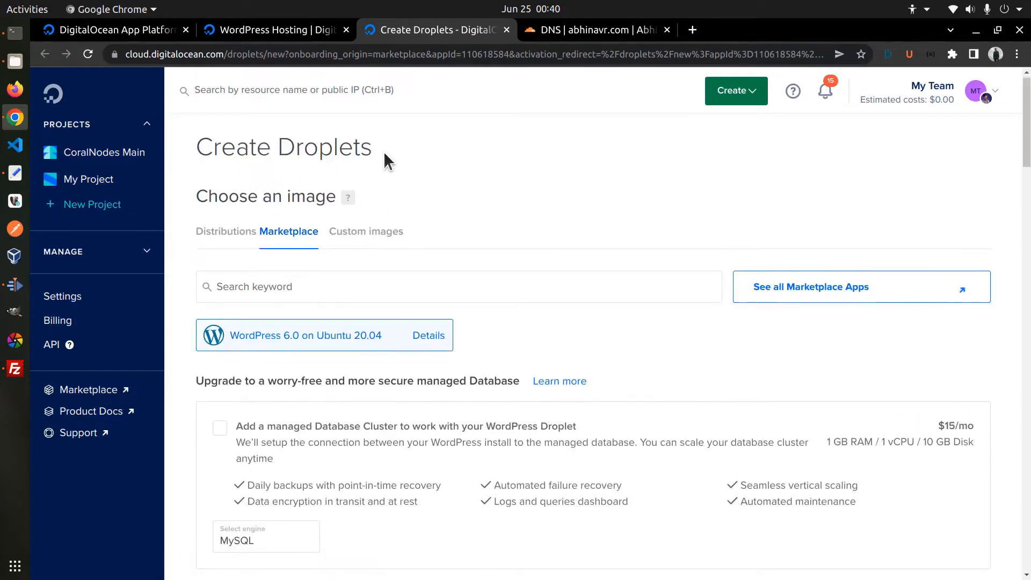
mouse_move(412, 341)
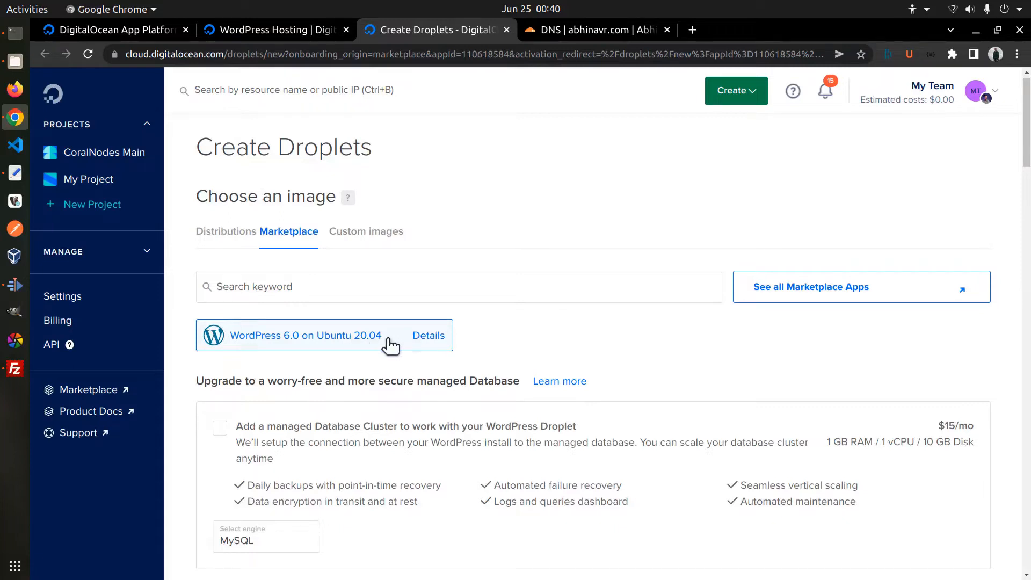
Keep the WordPress 6.0 on Ubuntu 20.04 image with the Basic $5/mo Regular SSD plan and reach the datacenter regions.
scroll(down, 3)
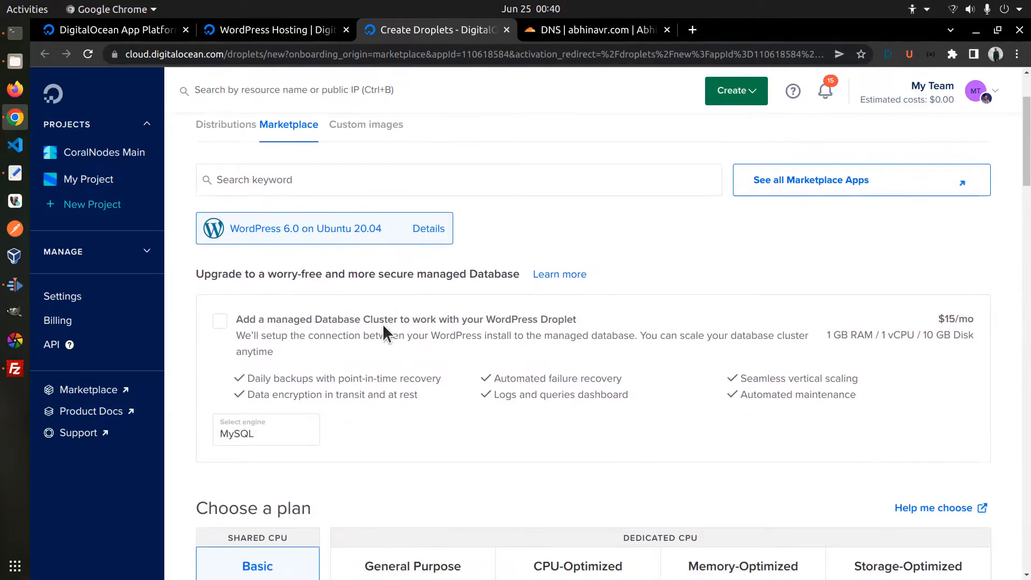
scroll(down, 3)
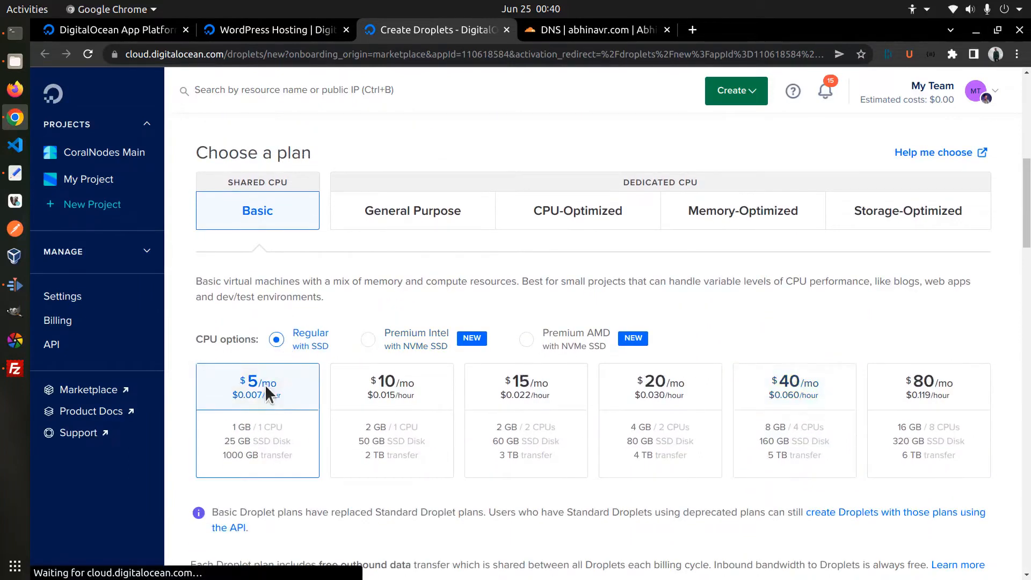
scroll(down, 3)
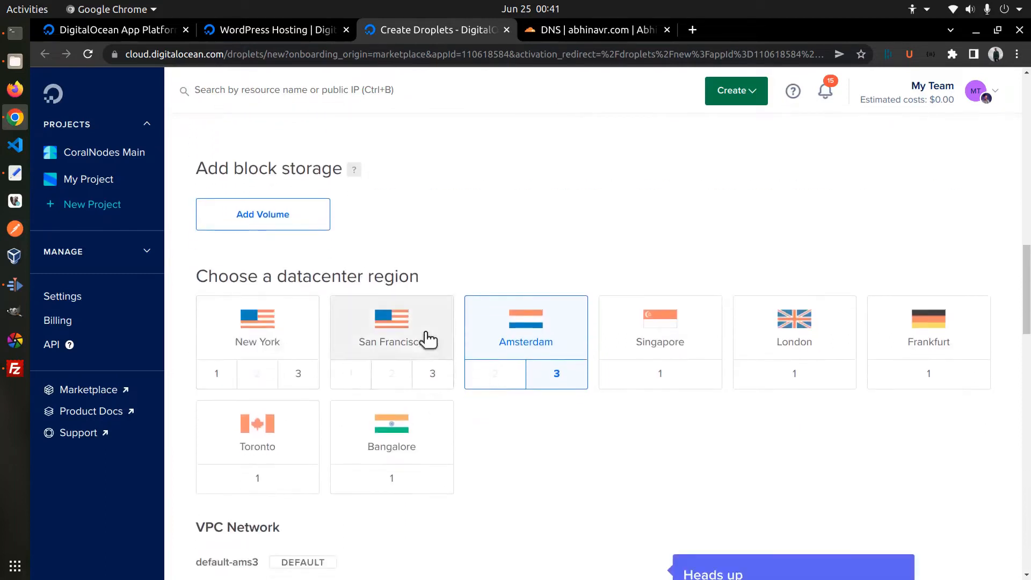
click(391, 431)
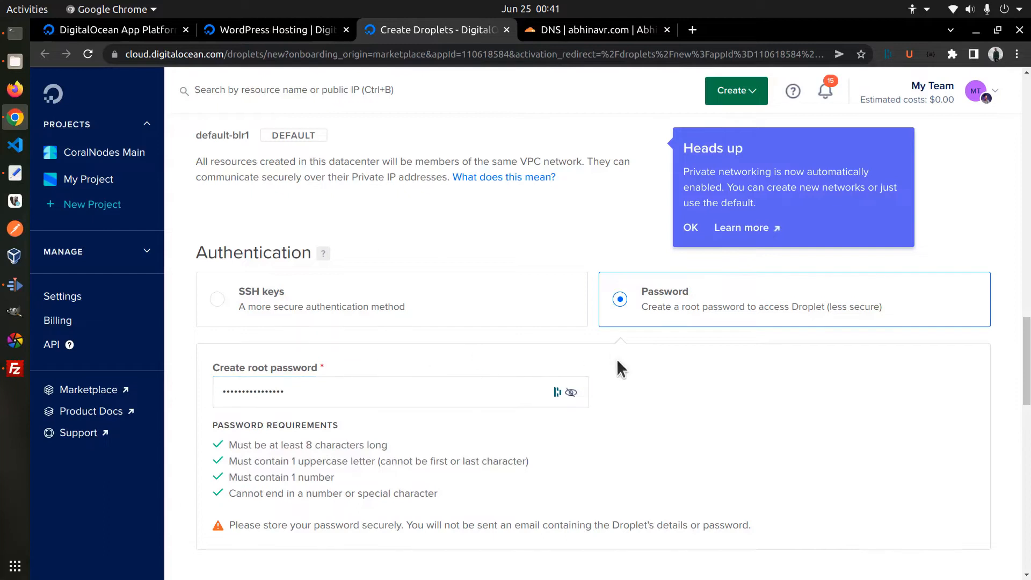
mouse_move(606, 381)
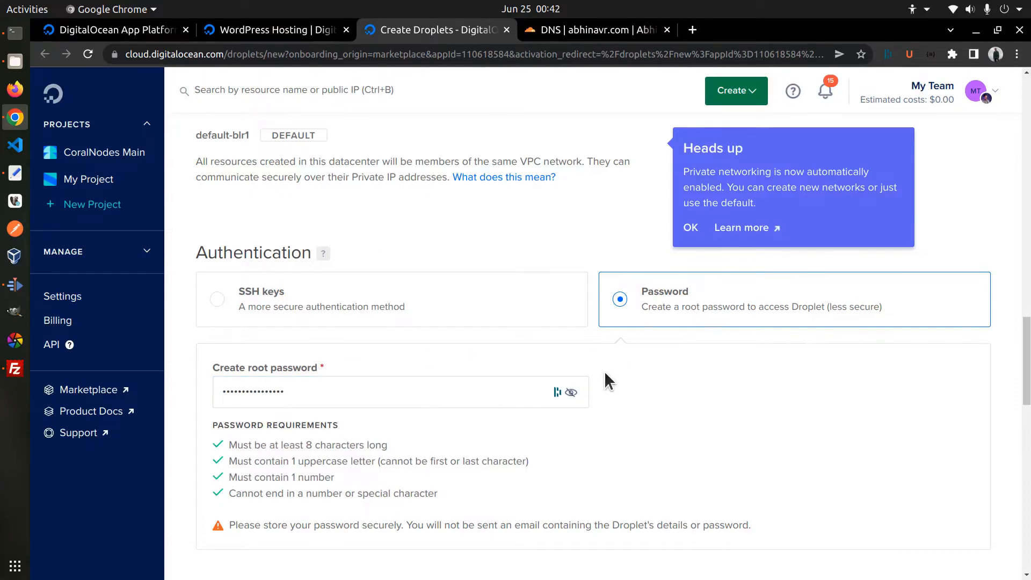
Scroll past the Bangalore region and root password setup to the additional droplet options.
scroll(down, 3)
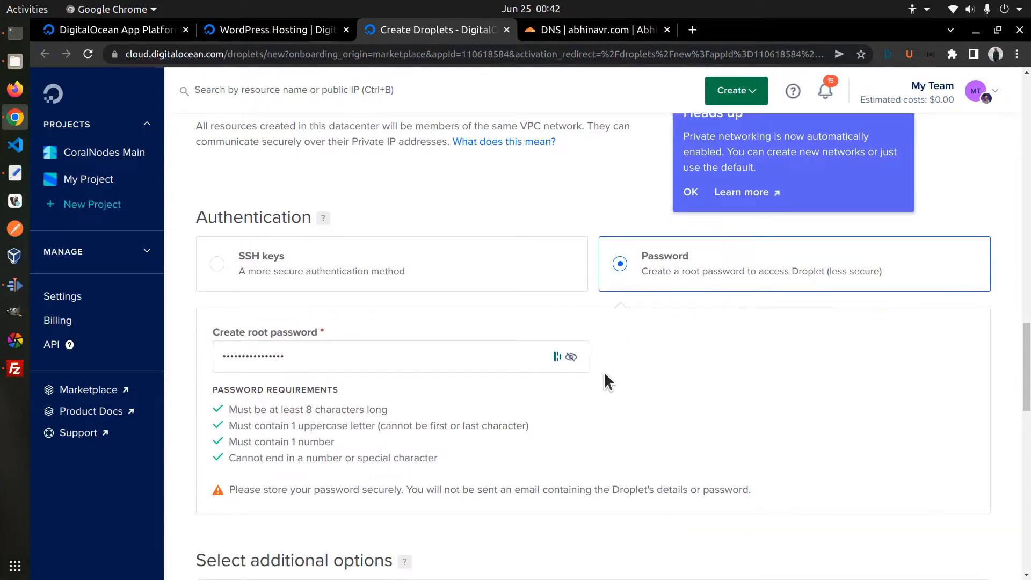
scroll(down, 3)
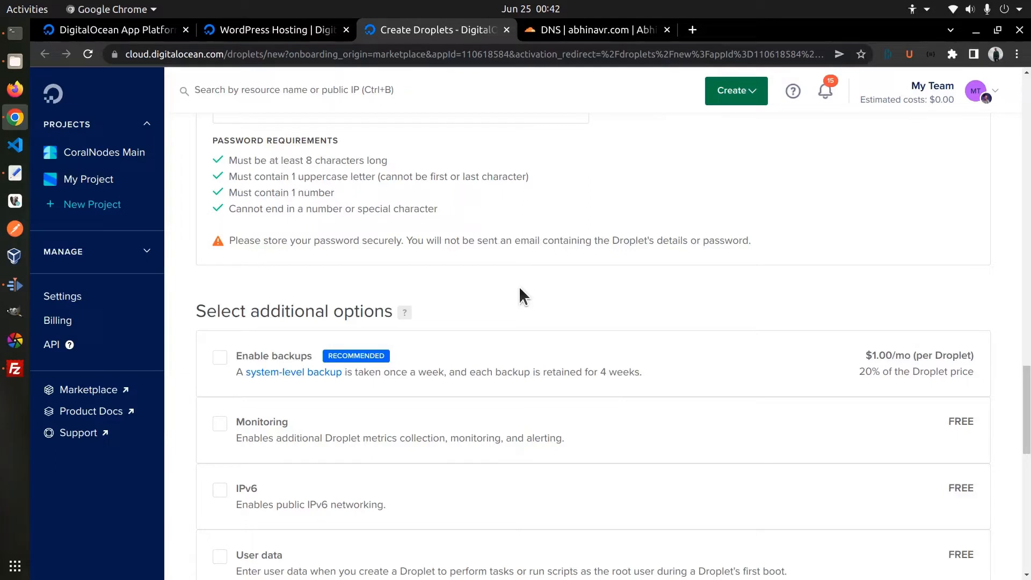
Name the droplet wordpress-droplet and create it in My Project.
scroll(down, 3)
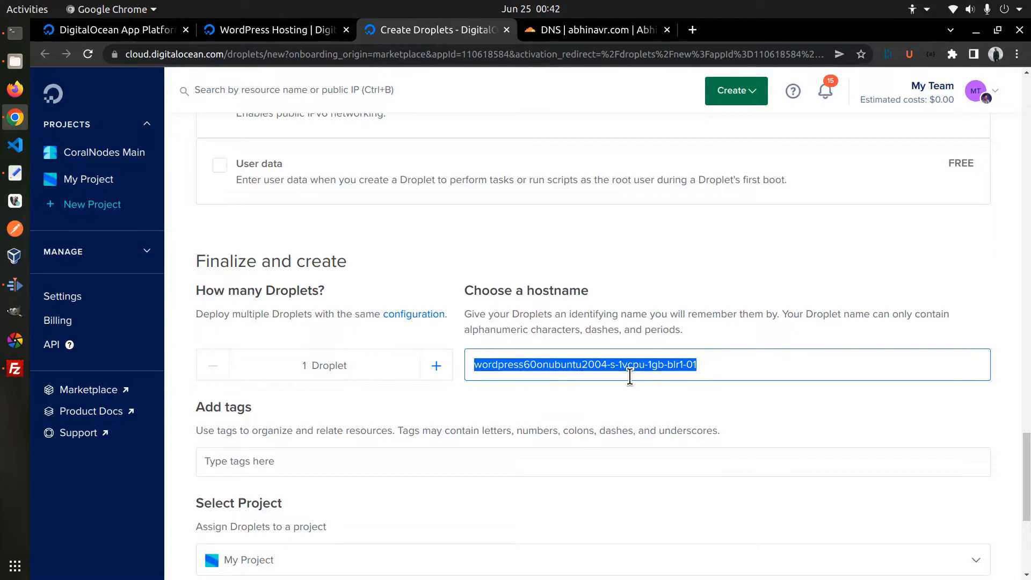
text(wordpress-droplet)
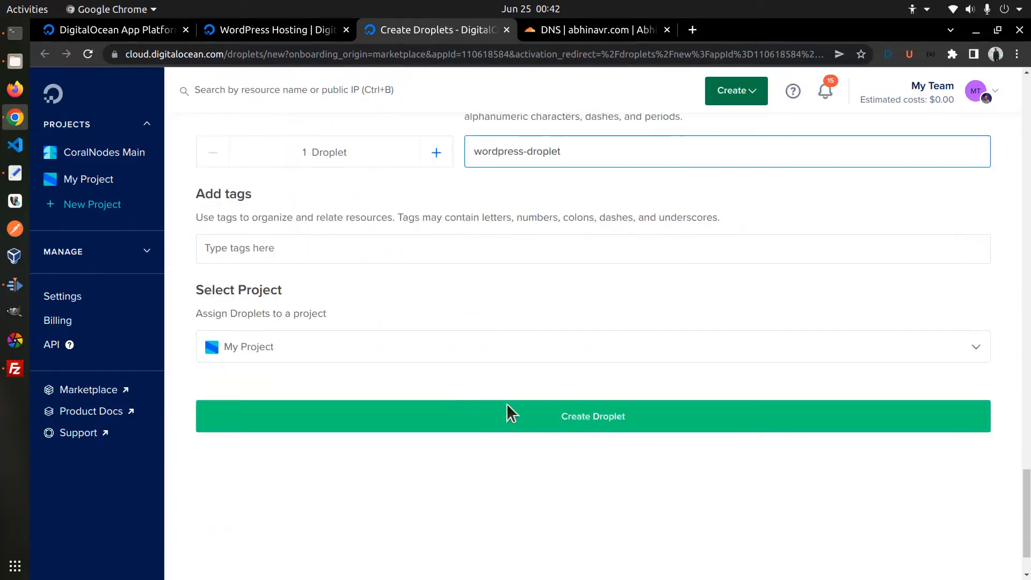
click(591, 416)
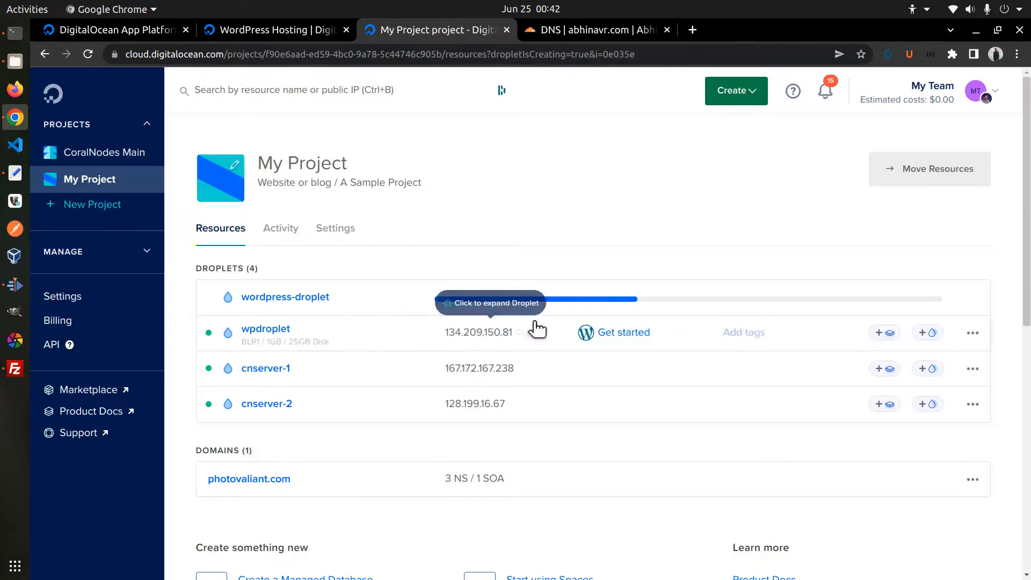
mouse_move(610, 489)
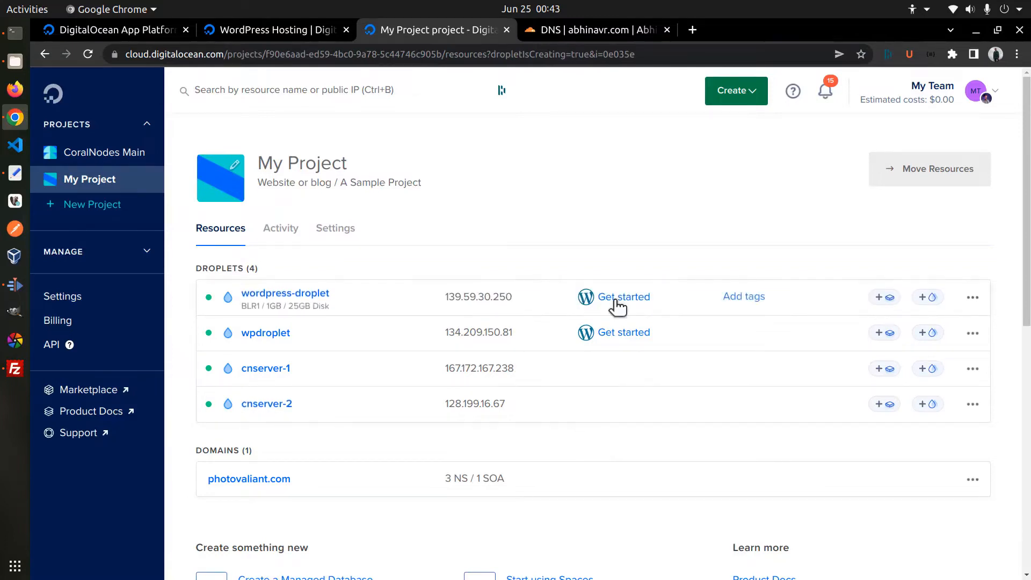
mouse_move(622, 297)
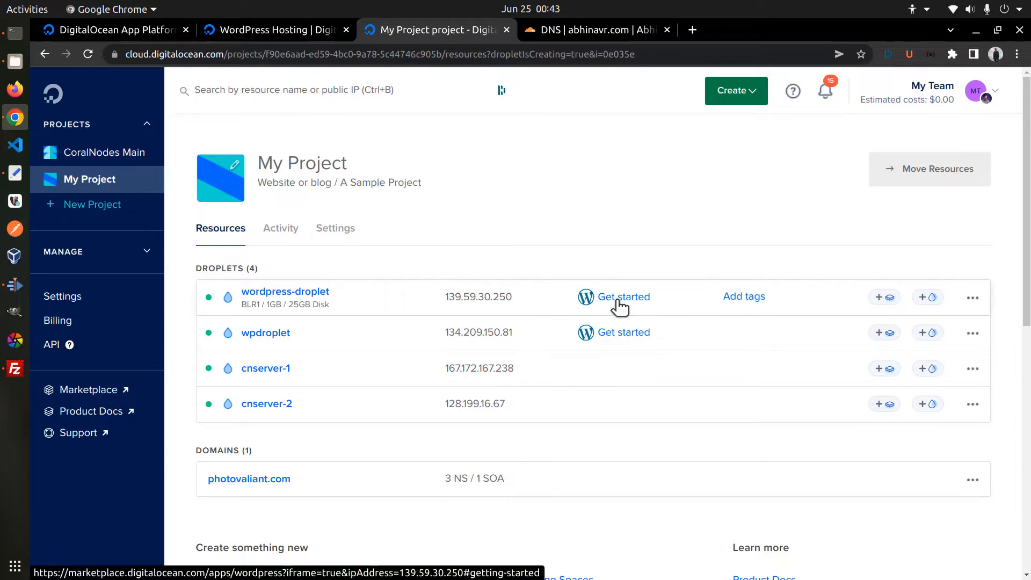
Open the Get started instructions for the running wordpress-droplet at 139.59.30.250.
click(621, 297)
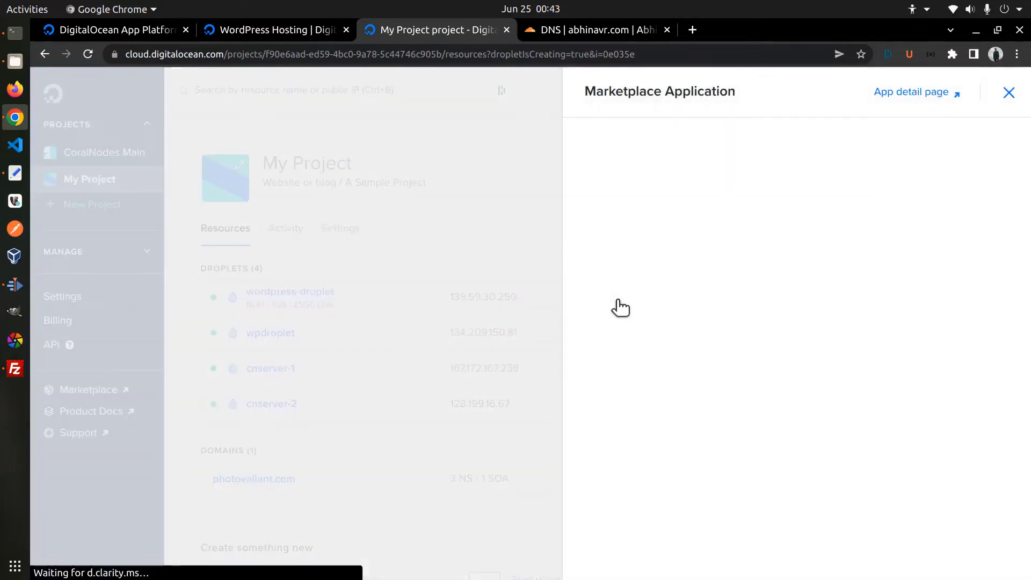
Expand the getting-started instructions and select the droplet IP 139.59.30.250 from the ssh command.
click(666, 183)
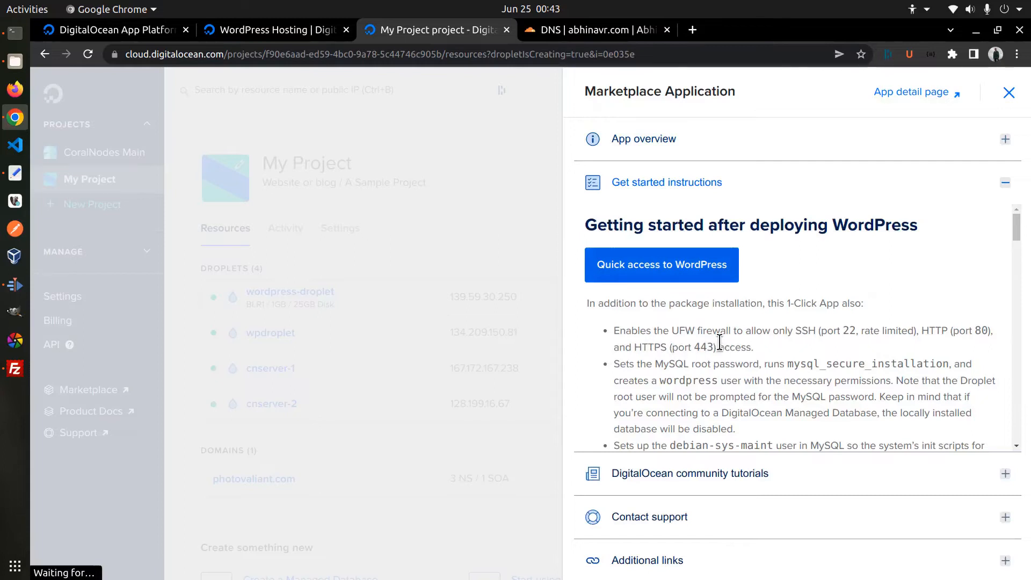
scroll(down, 3)
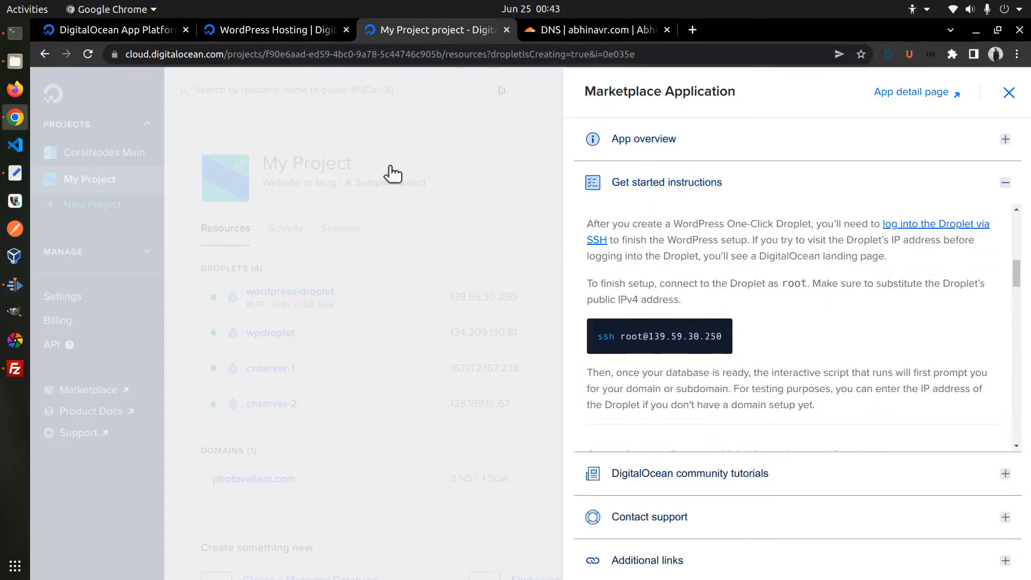
mouse_move(14, 33)
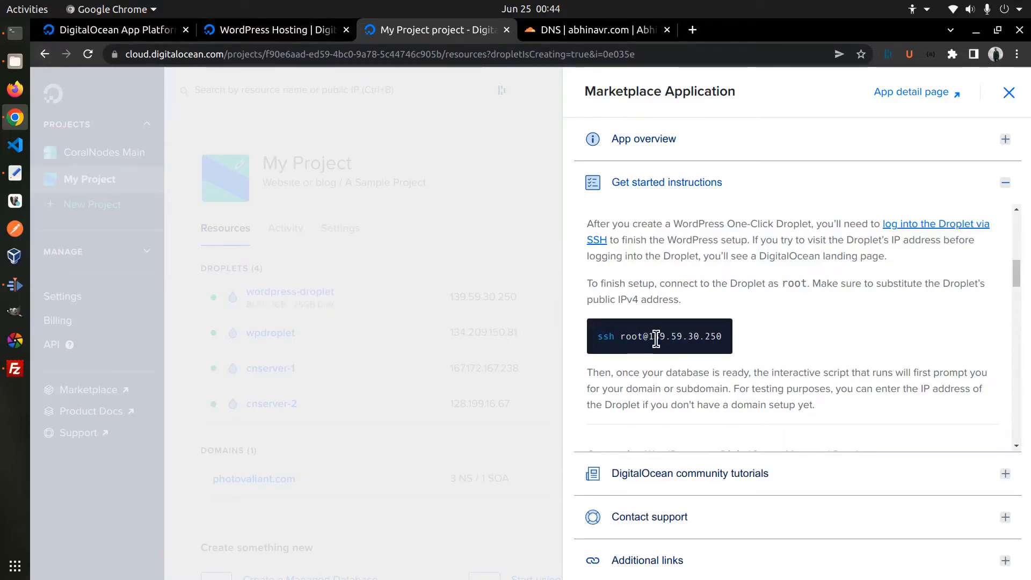
drag(641, 336, 690, 336)
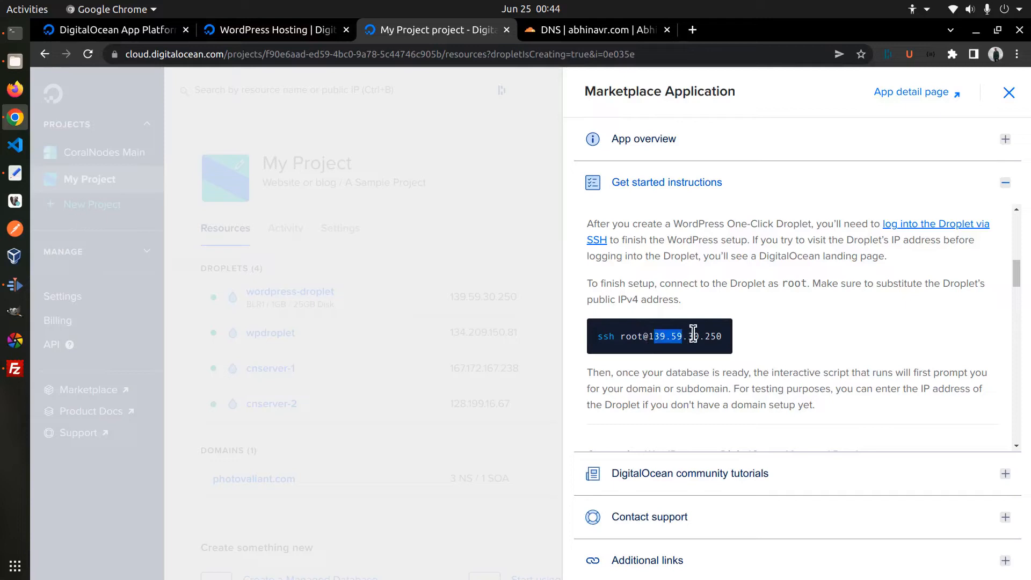
drag(654, 336, 722, 336)
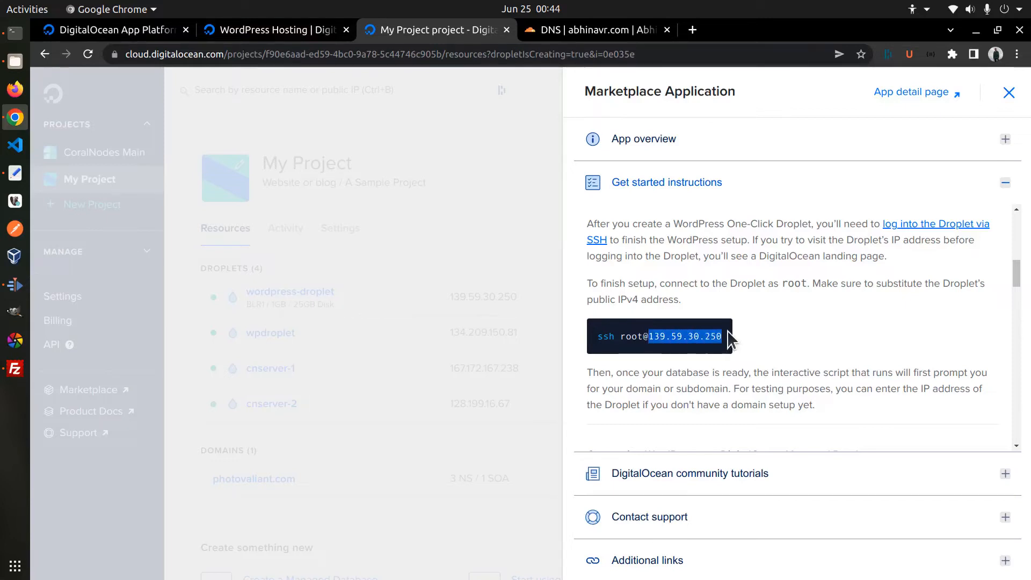
Set the abhinavr.com A record in Cloudflare DNS to 139.59.30.250 and save it.
click(588, 30)
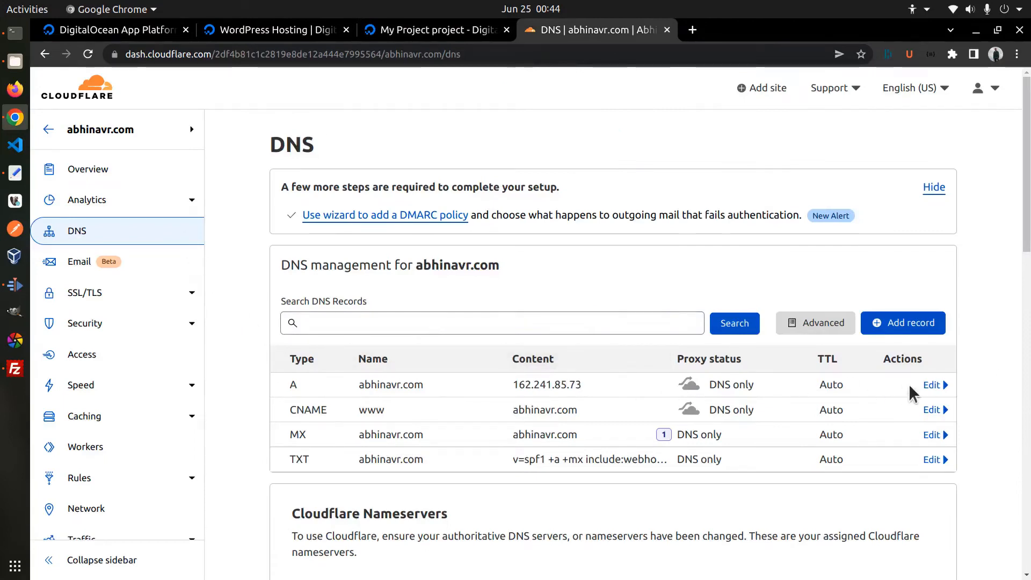
click(932, 385)
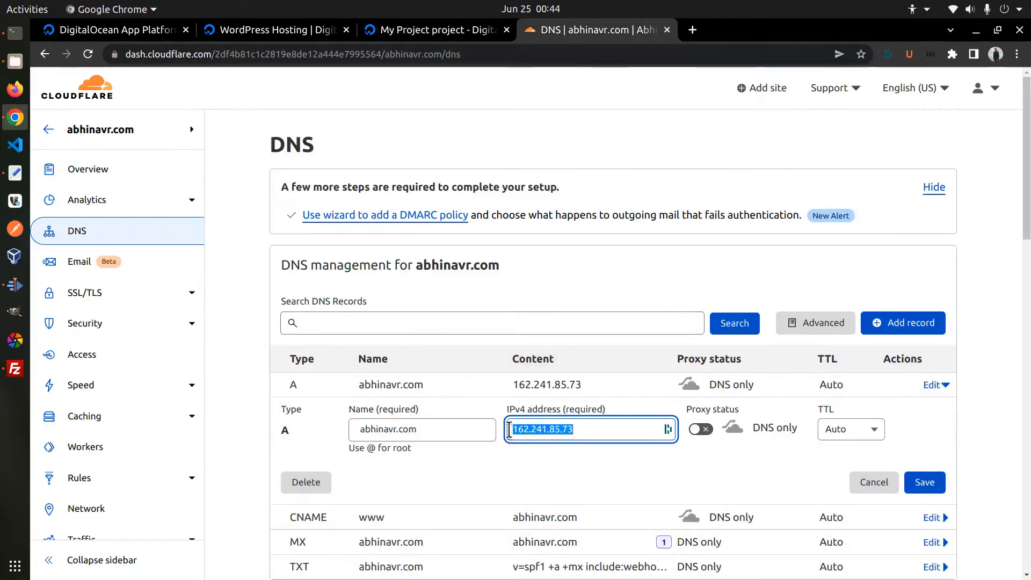
text(139.59.30.250)
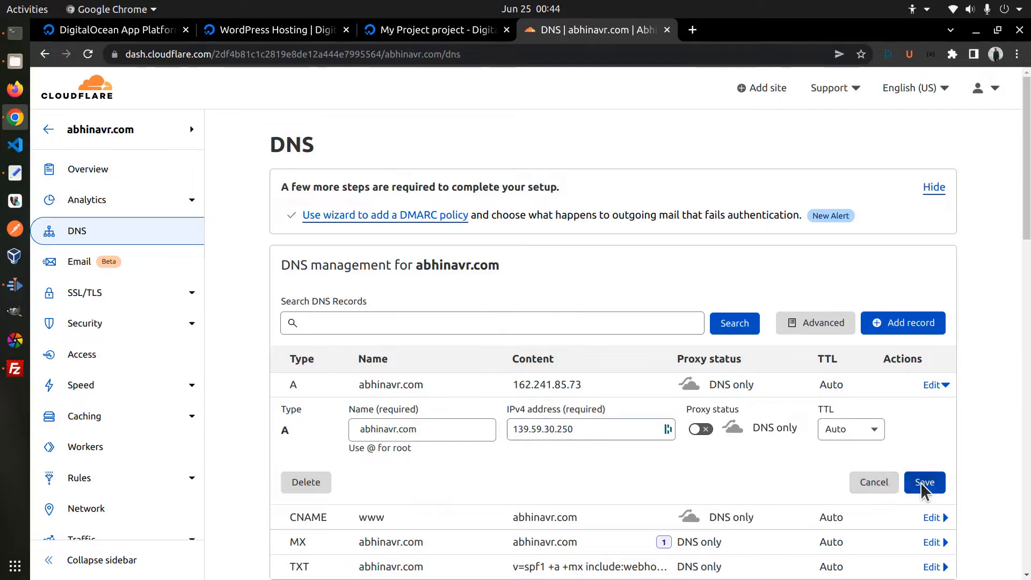
click(924, 483)
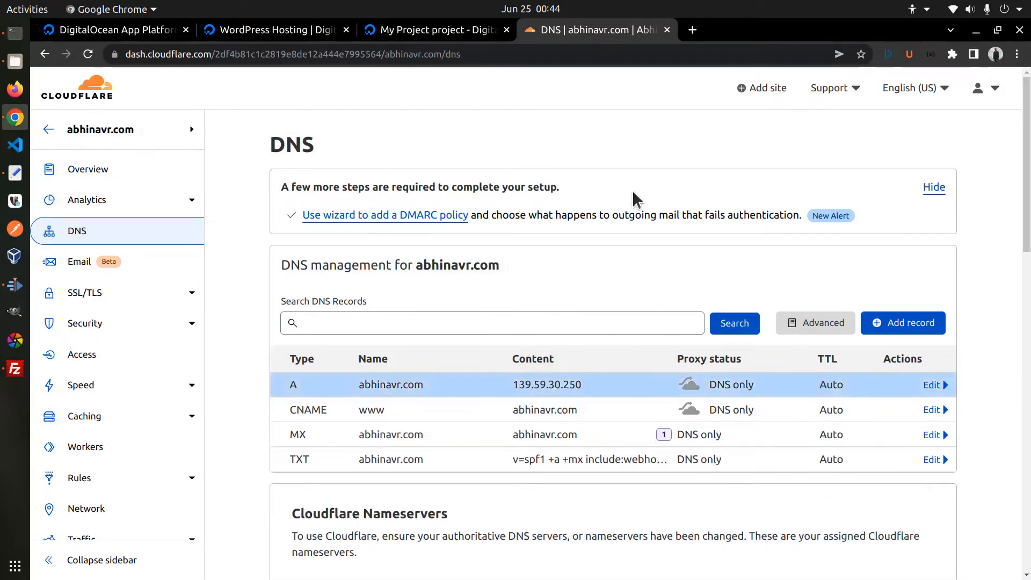
click(436, 30)
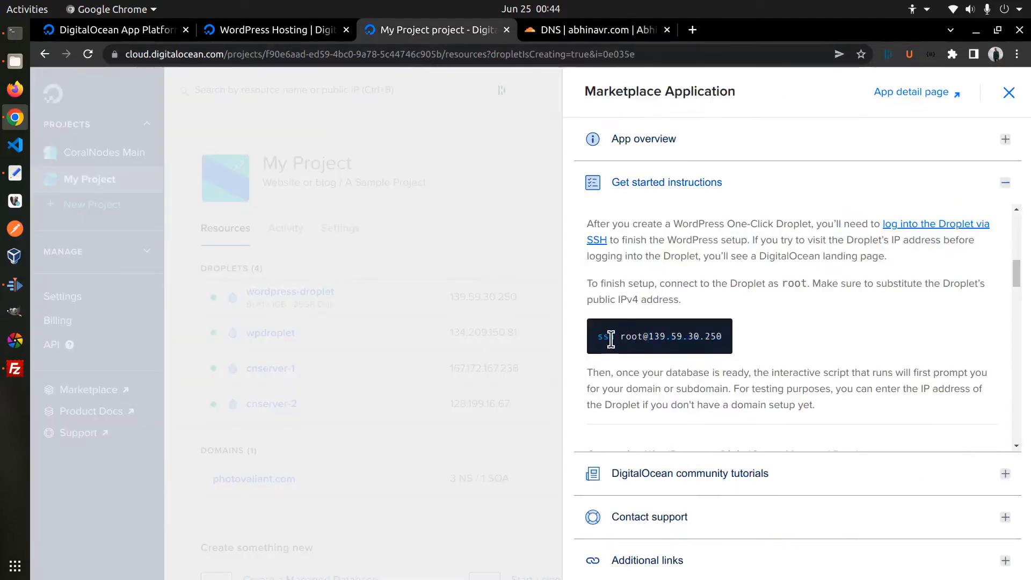
triple_click(658, 336)
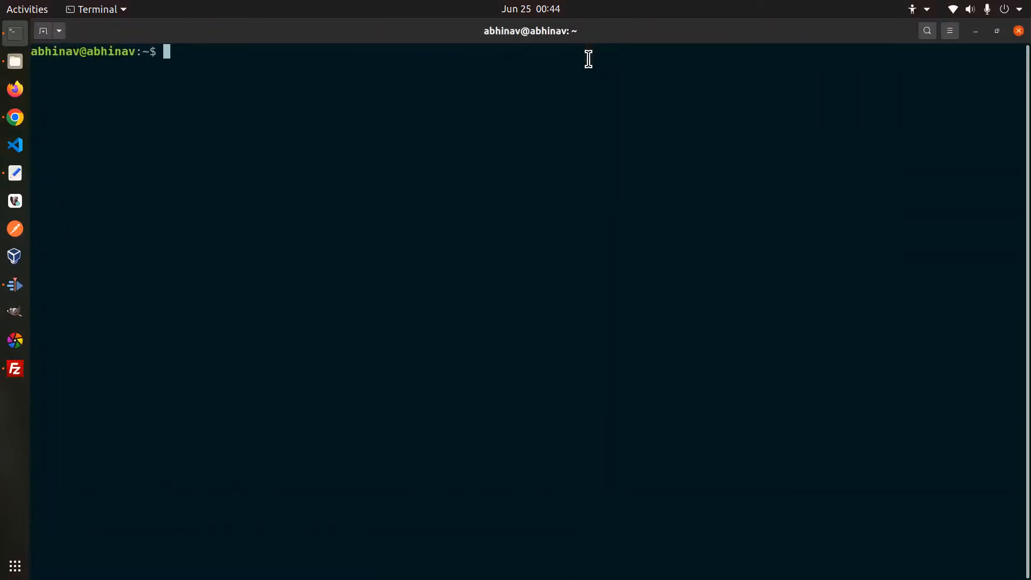
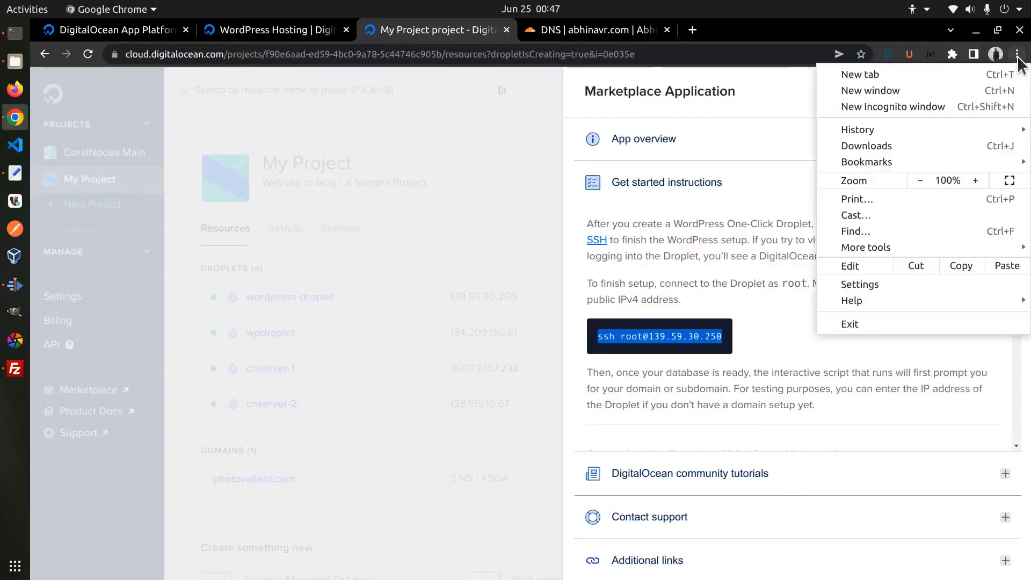
Load abhinavr.com in an Incognito window and confirm a 200 OK HTTPS response in DevTools Network.
click(892, 106)
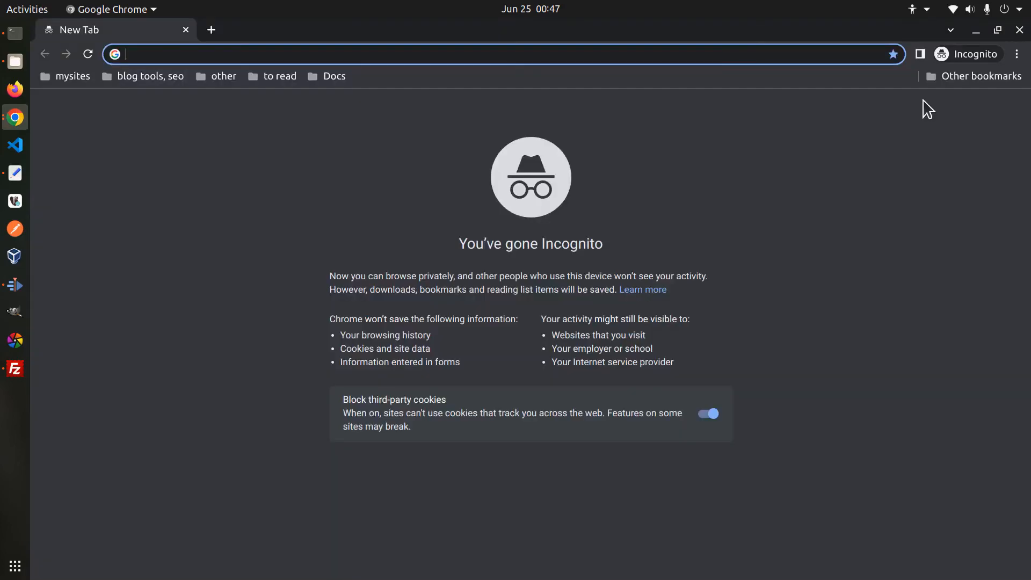
text(abhinavr.com)
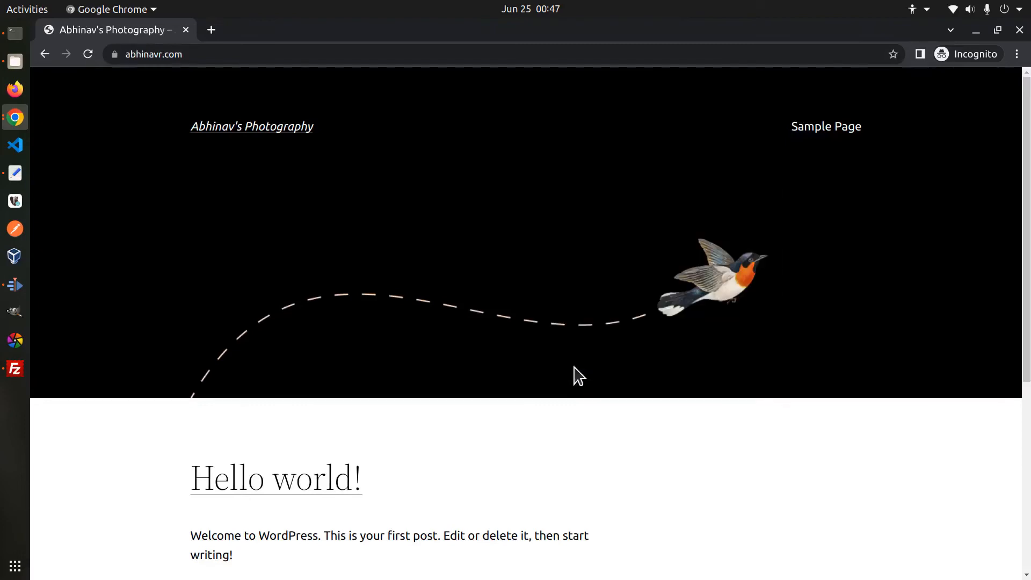
key(F12)
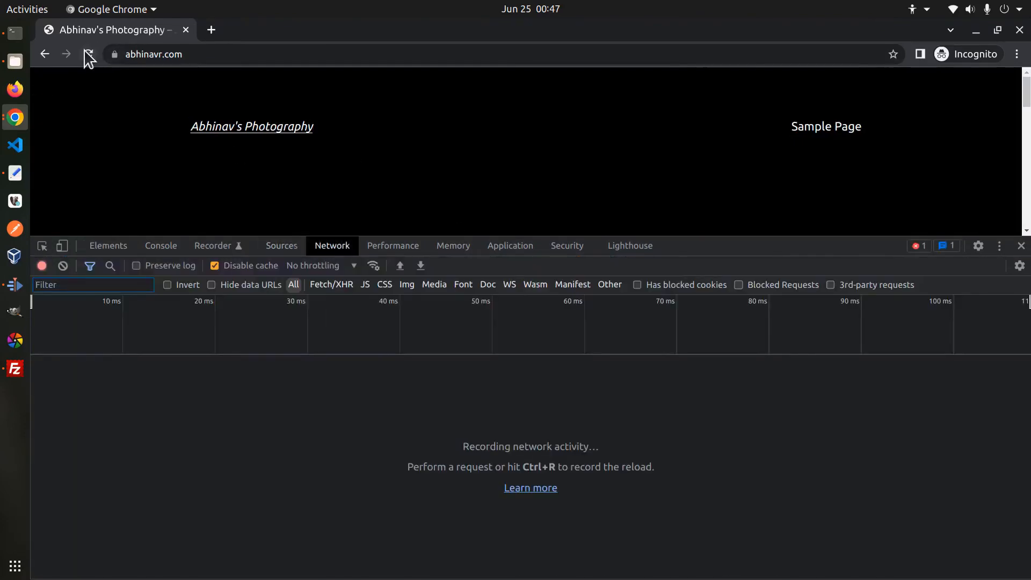
click(87, 54)
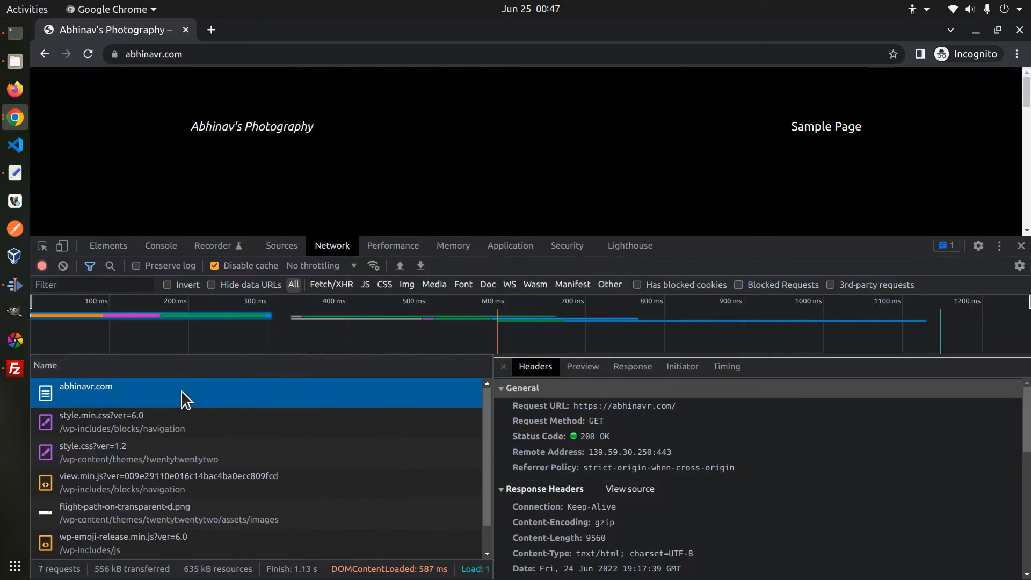
mouse_move(140, 226)
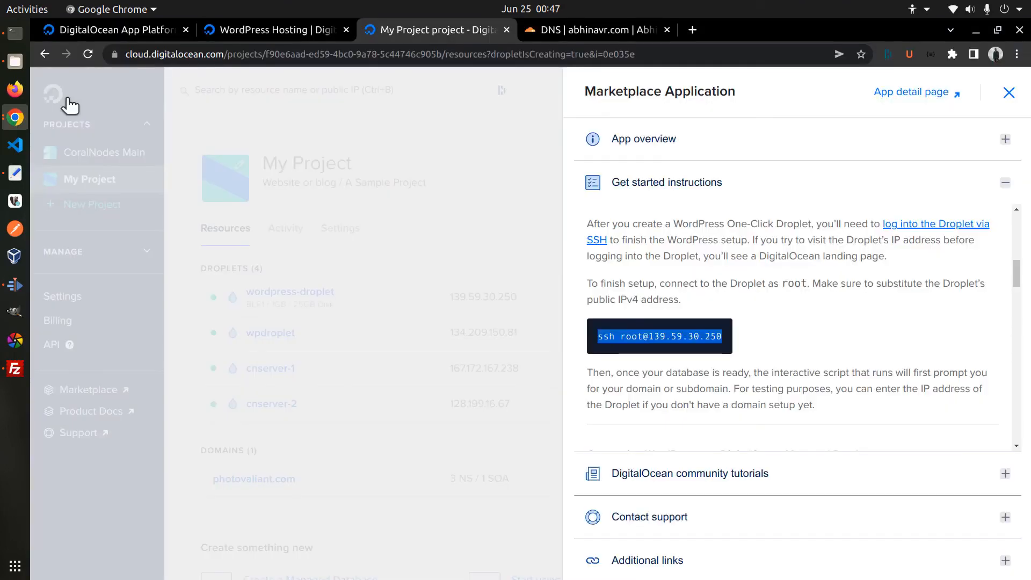
mouse_move(130, 109)
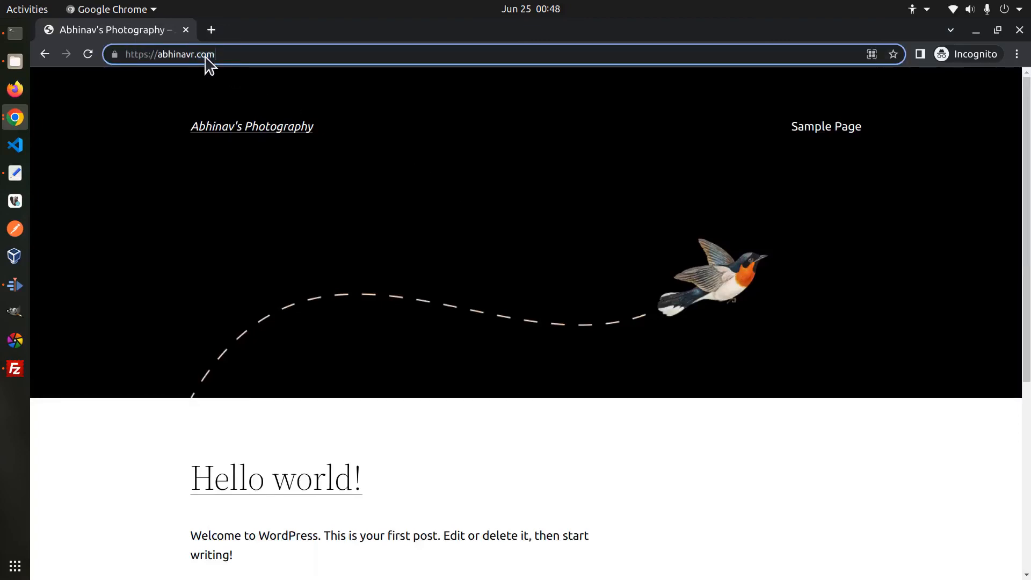
Sign into abhinavr.com/wp-admin as user abhinavr and reach the WordPress 6.0 Dashboard.
text(abhinavr.com/wp-admin)
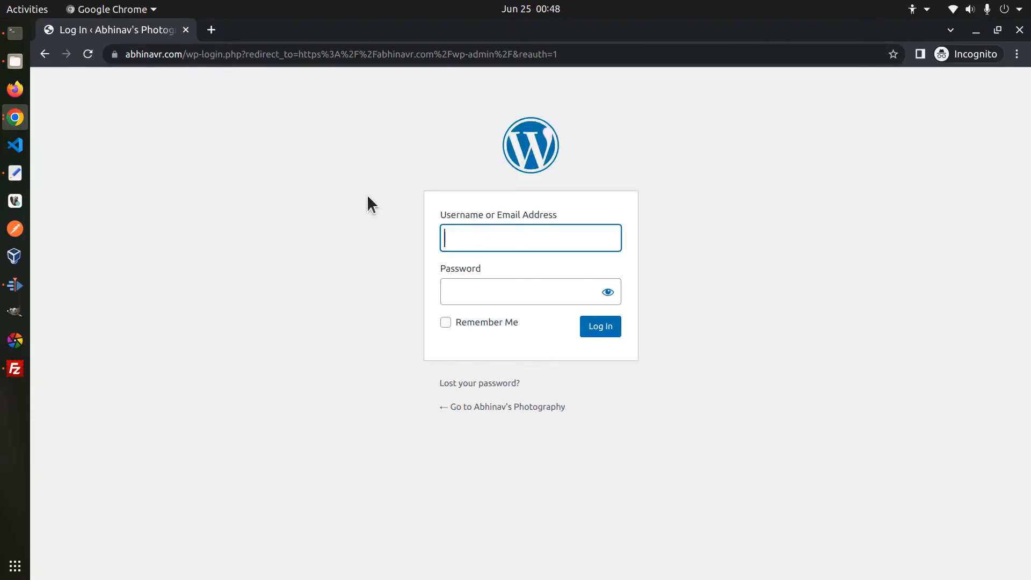
text(abhinavr)
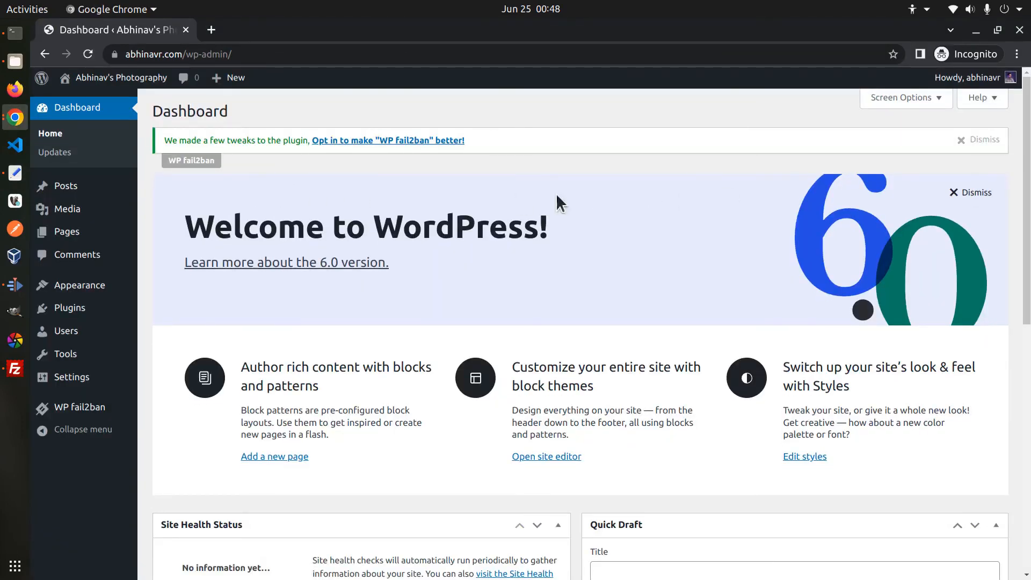
scroll(down, 3)
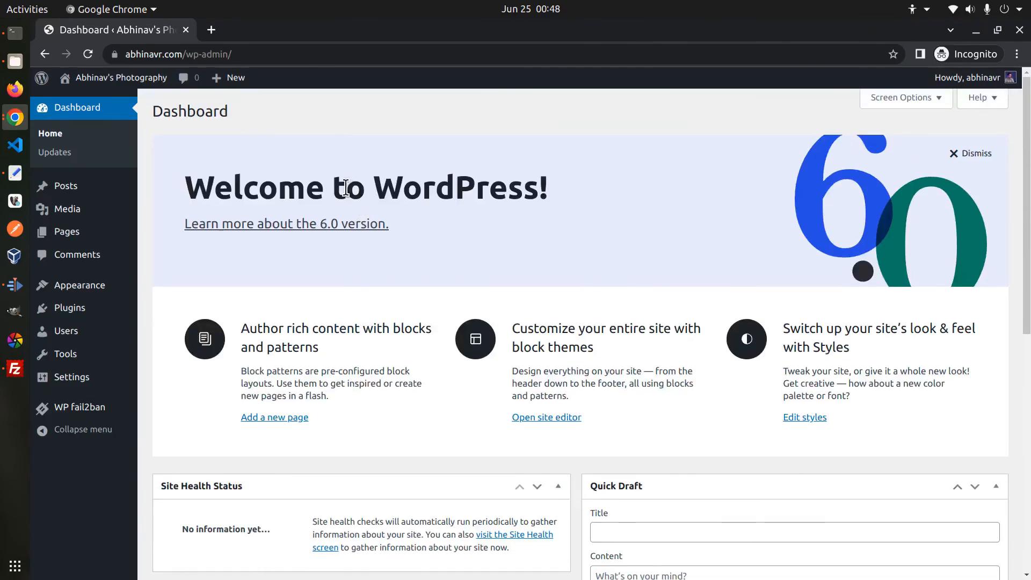
mouse_move(66, 354)
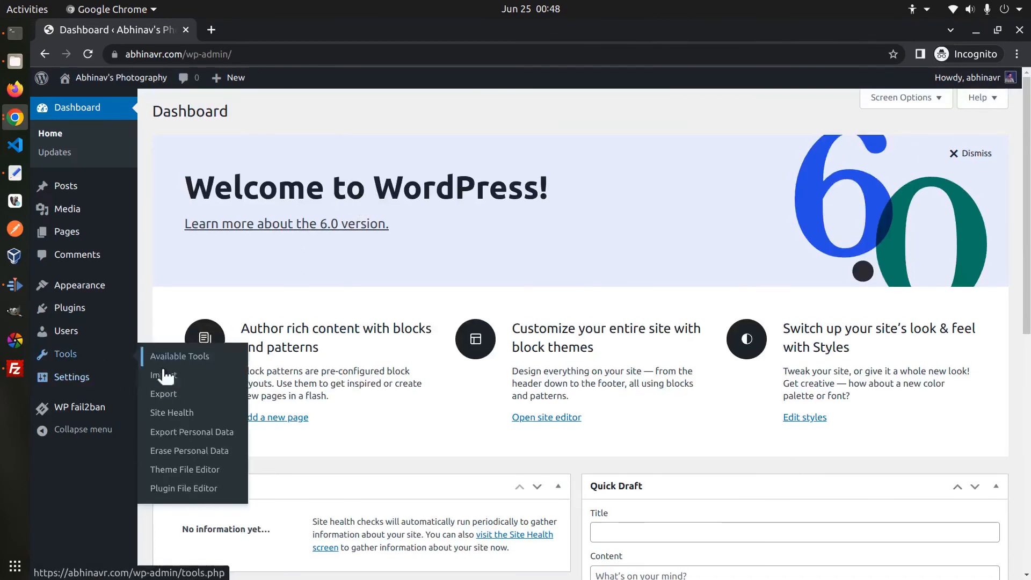
Review Site Health Info showing PHP 8.0.20, Apache 2.4.41 and MySQL 8.0.29.
click(172, 412)
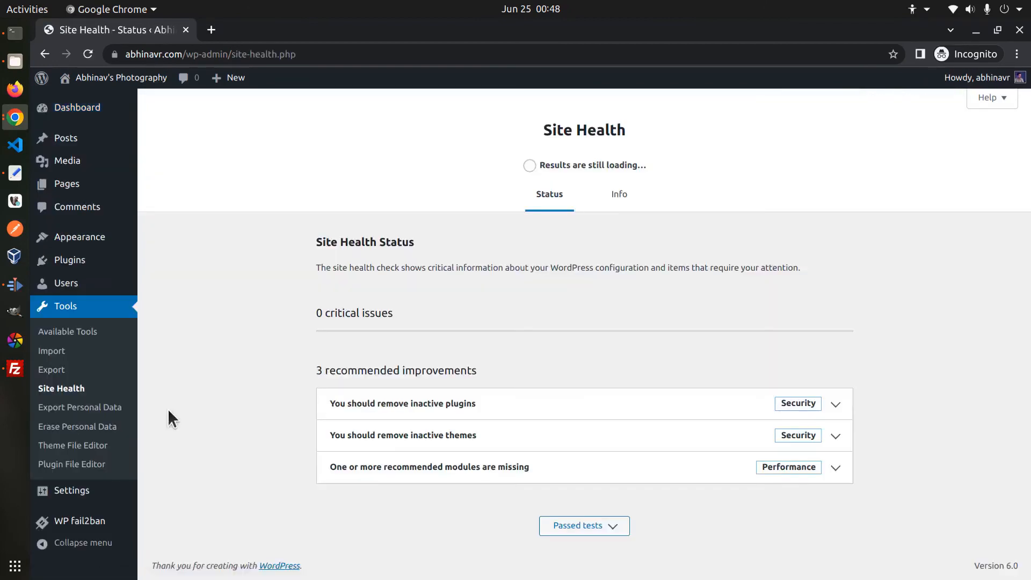
mouse_move(203, 403)
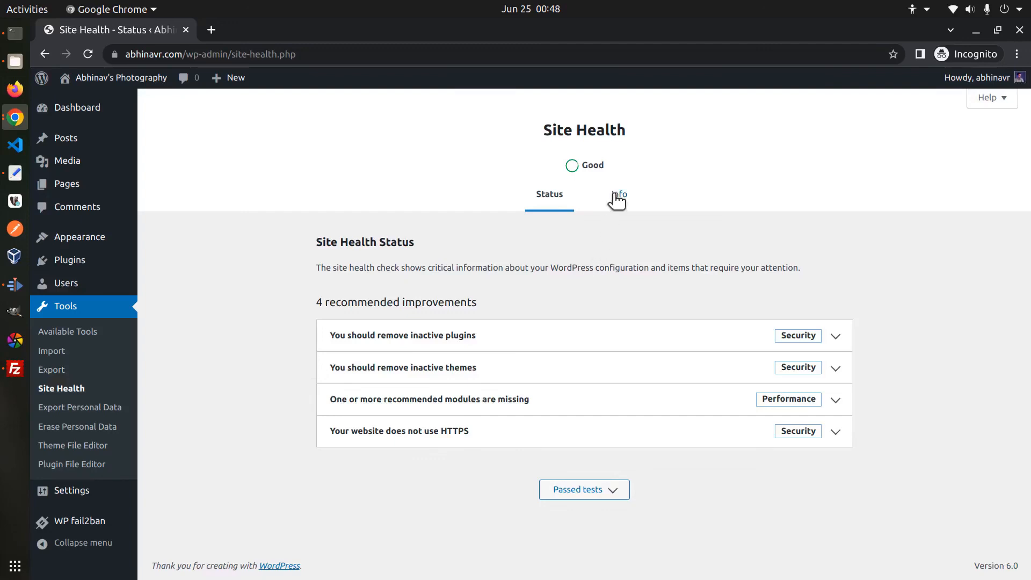
click(613, 194)
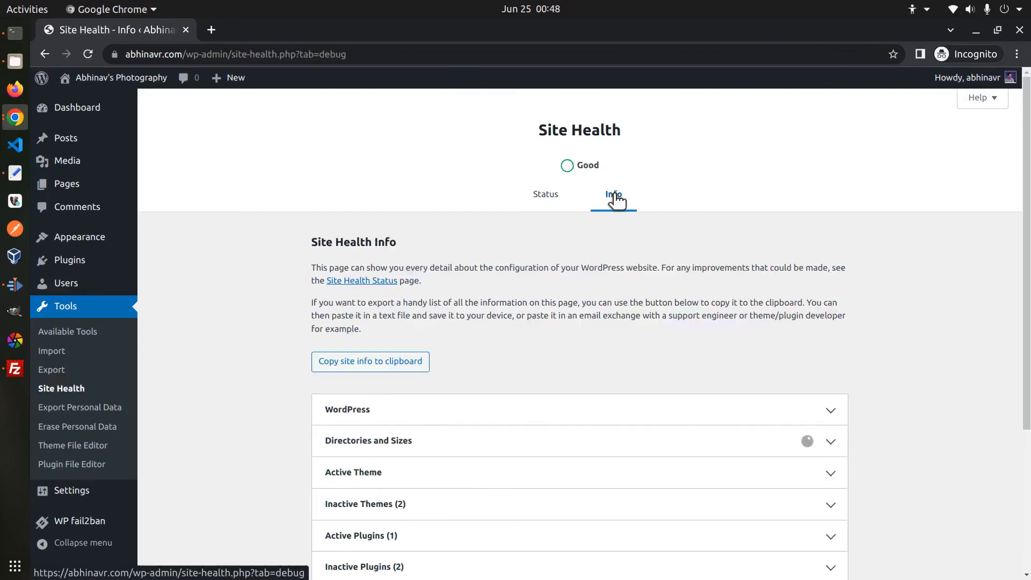
scroll(down, 3)
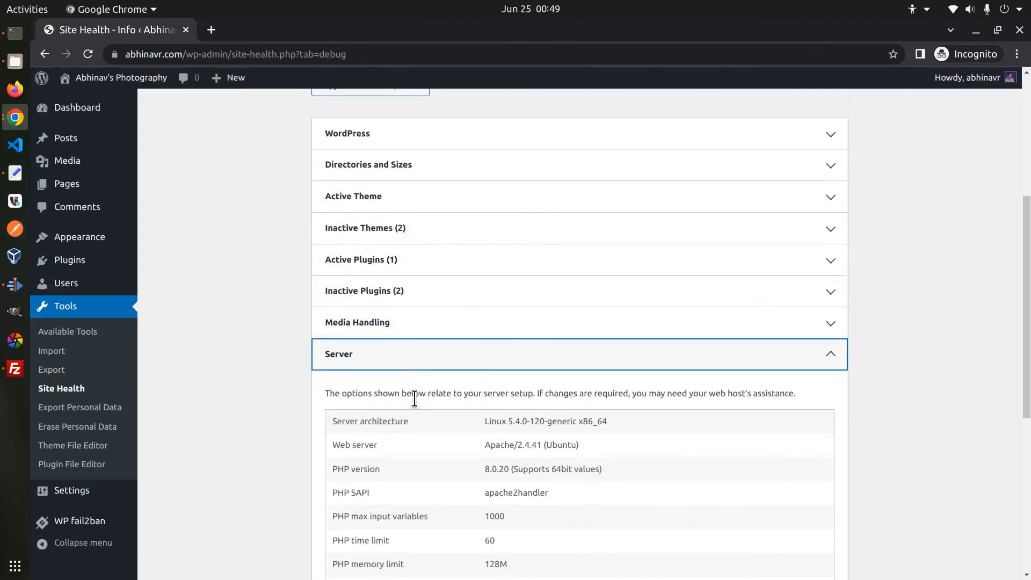
scroll(down, 3)
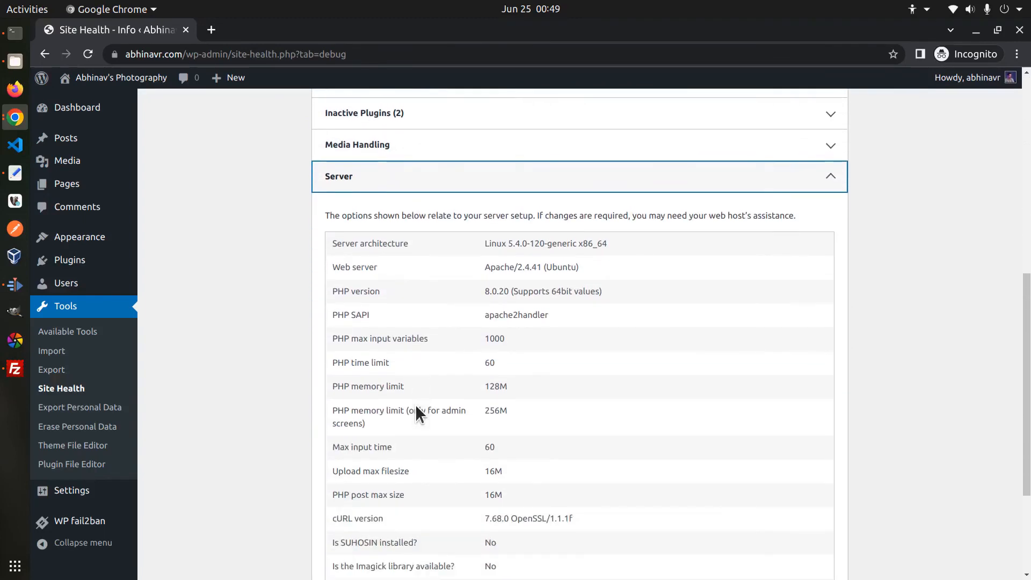
scroll(down, 3)
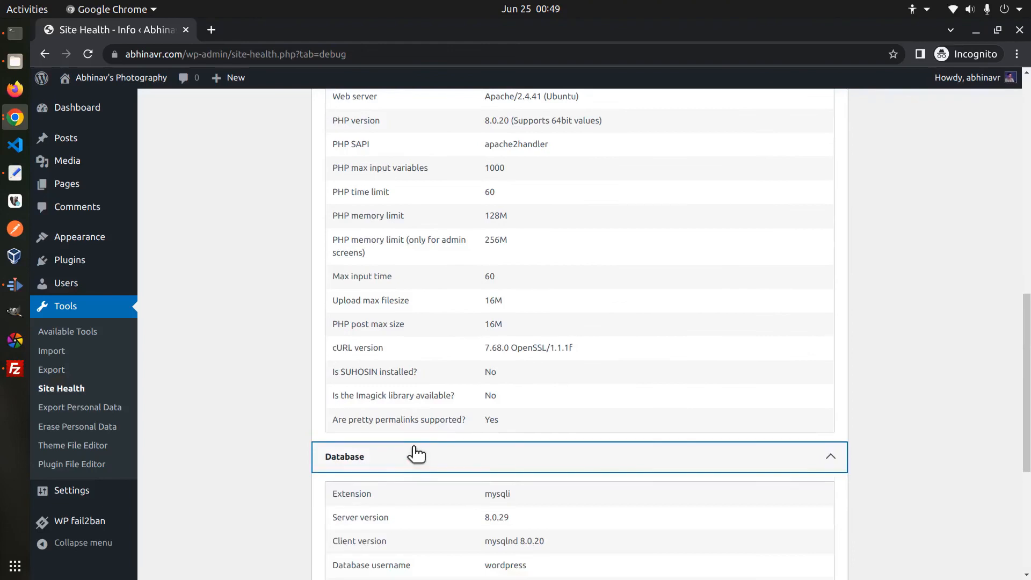